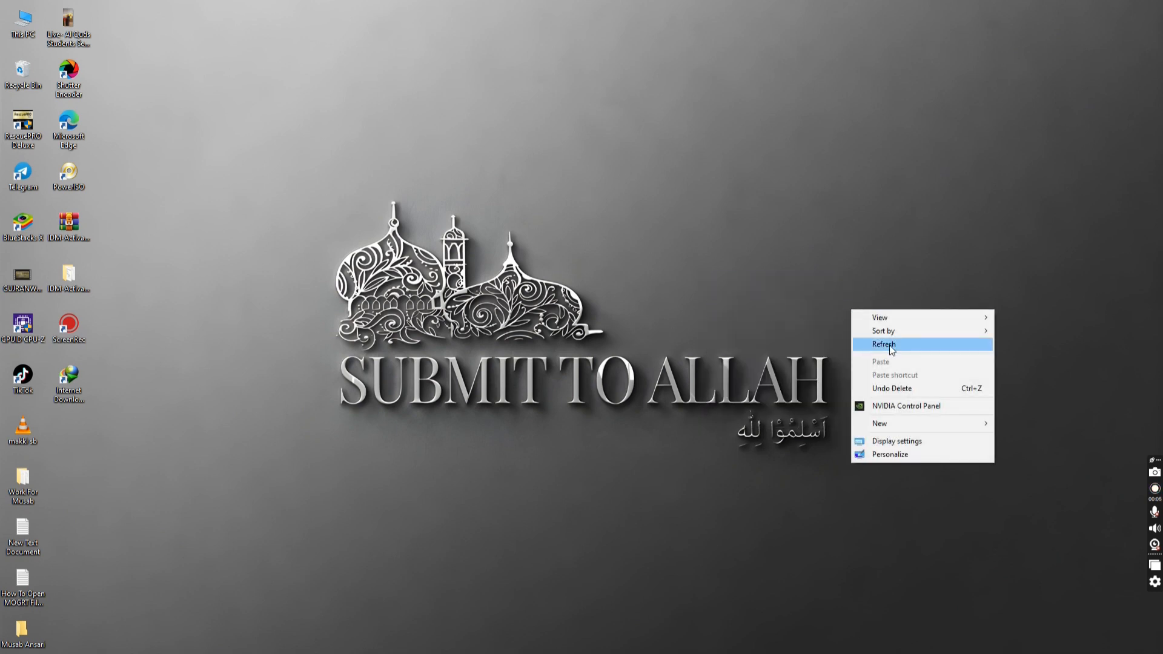
Step: Go from the desktop into Settings and land on the System Storage page
{"action": "left_click", "coordinate": [883, 343]}
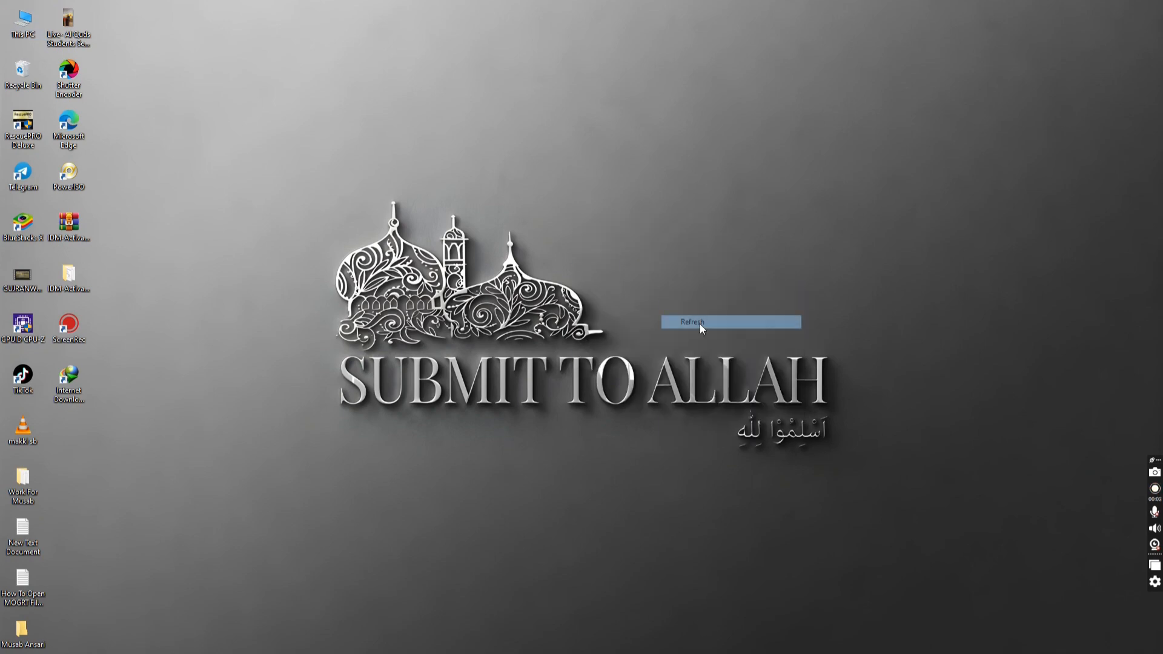
{"action": "left_click", "coordinate": [29, 627]}
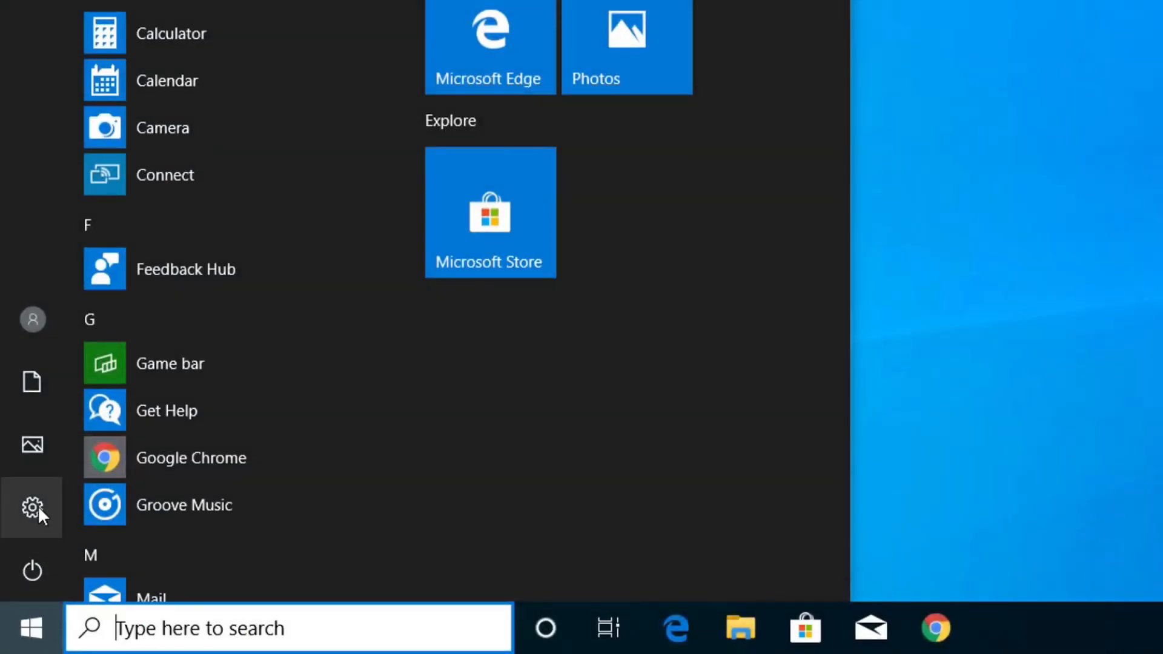
{"action": "left_click", "coordinate": [31, 505]}
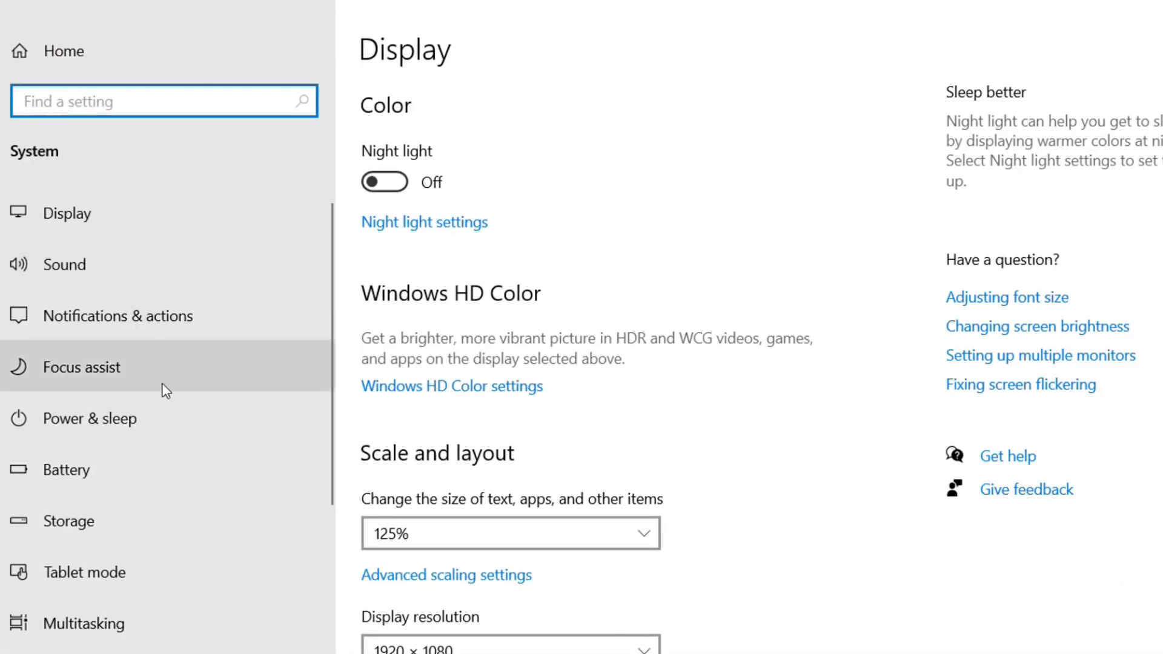
{"action": "mouse_move", "coordinate": [89, 521]}
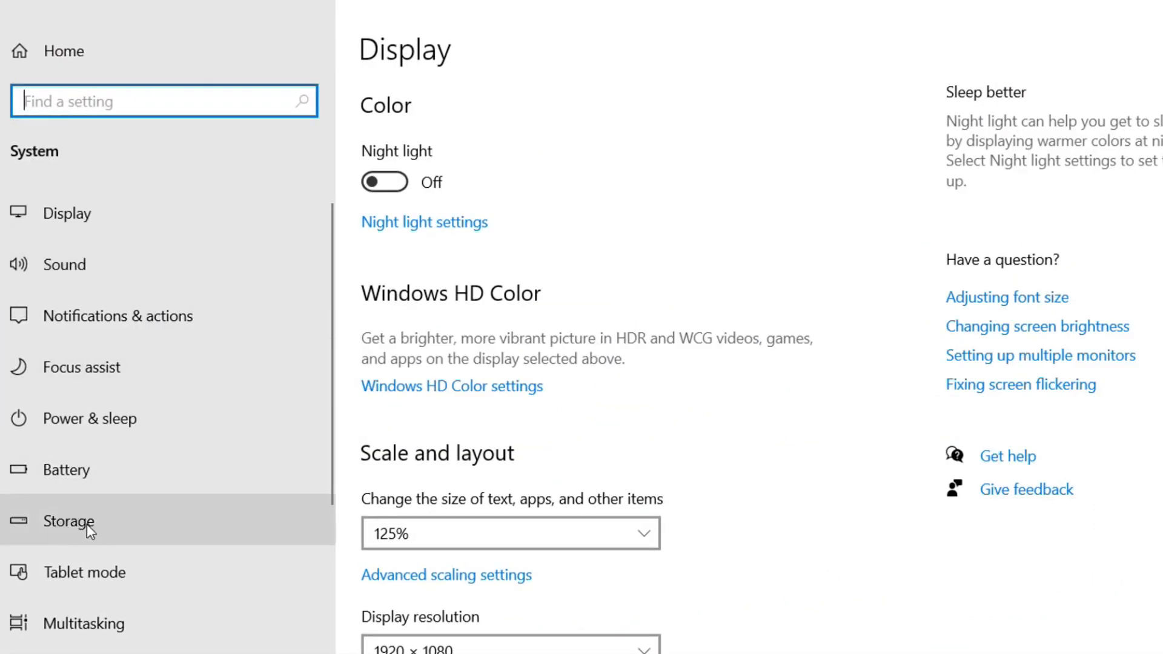
{"action": "left_click", "coordinate": [68, 521]}
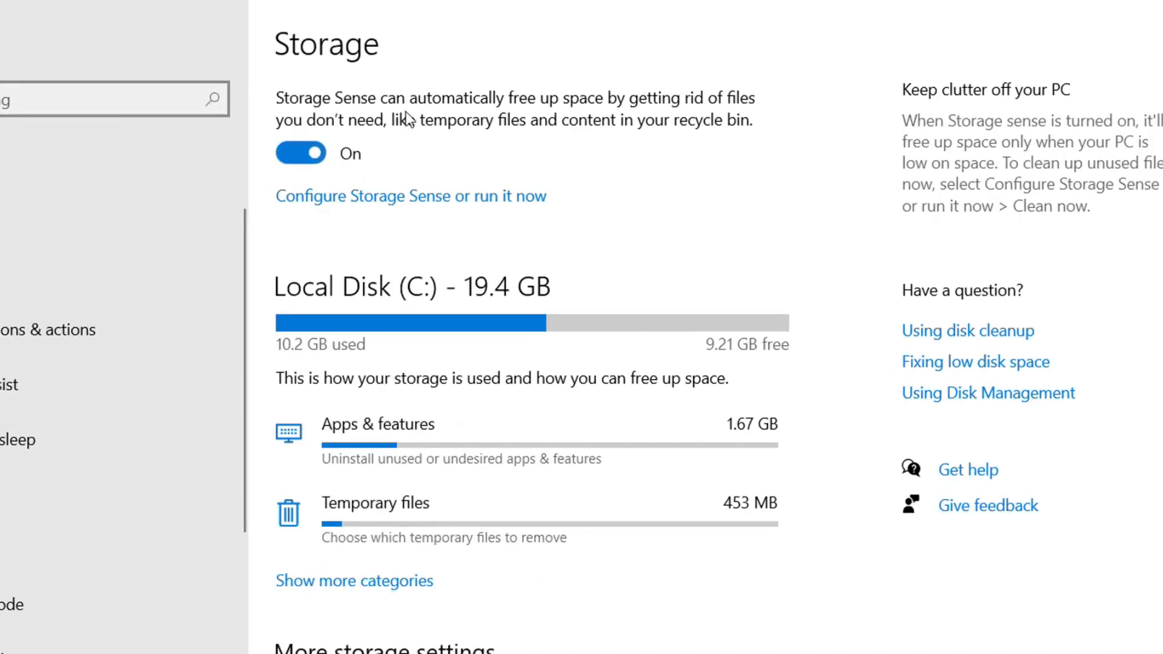
{"action": "mouse_move", "coordinate": [541, 122]}
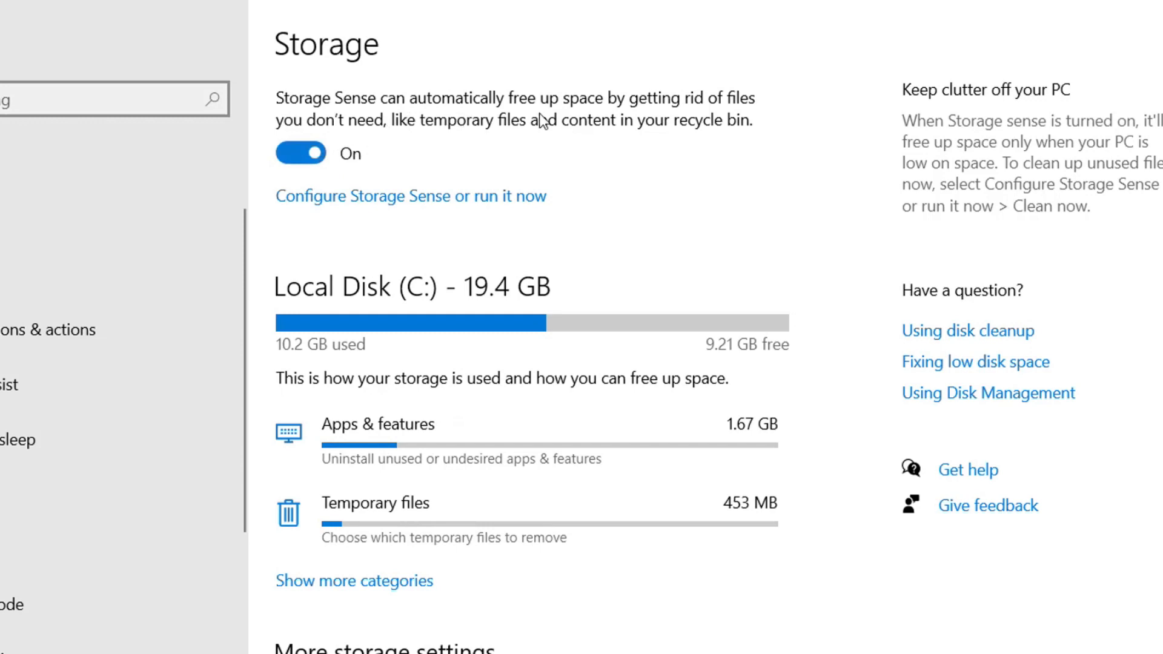
{"action": "mouse_move", "coordinate": [678, 109]}
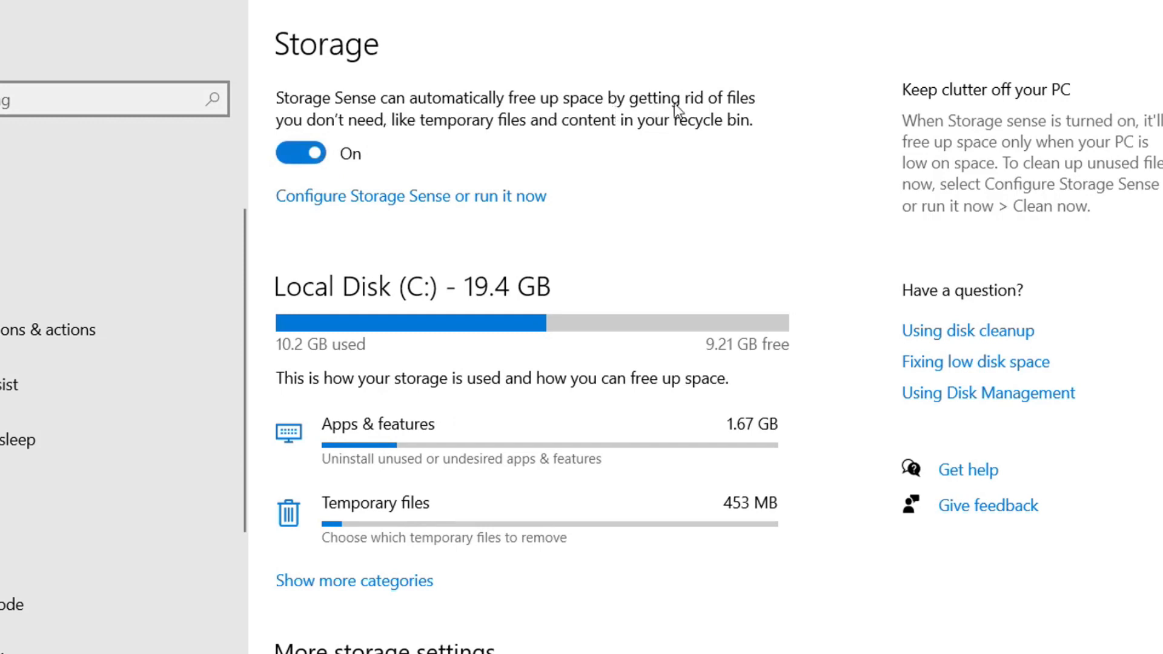
{"action": "mouse_move", "coordinate": [625, 110]}
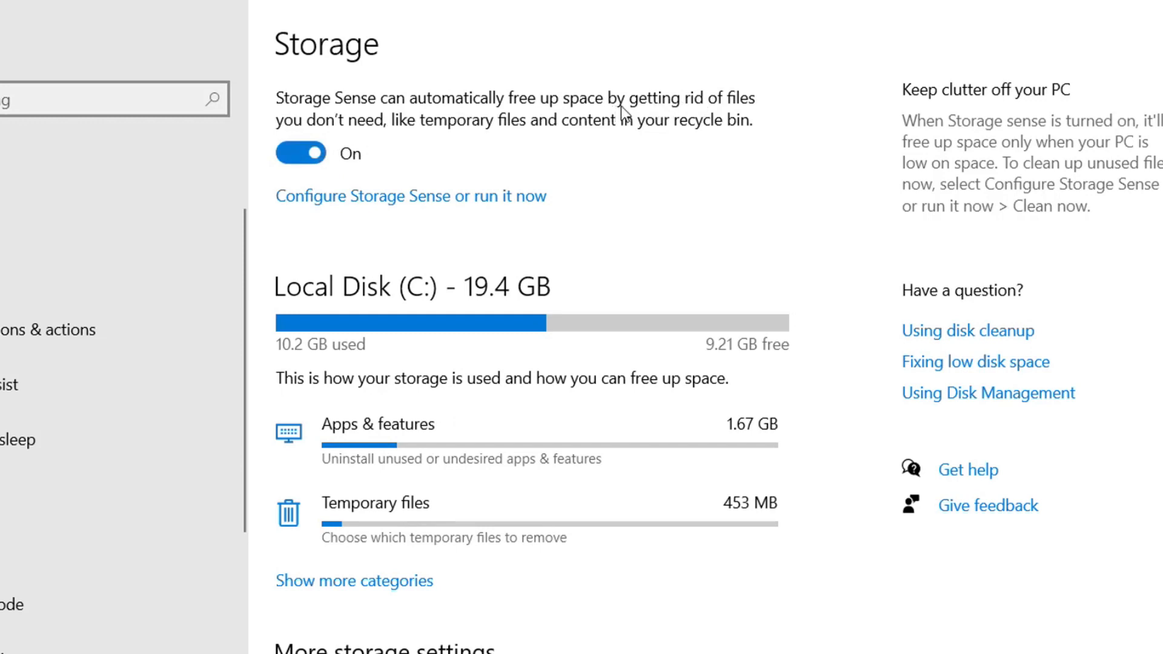
{"action": "mouse_move", "coordinate": [379, 206]}
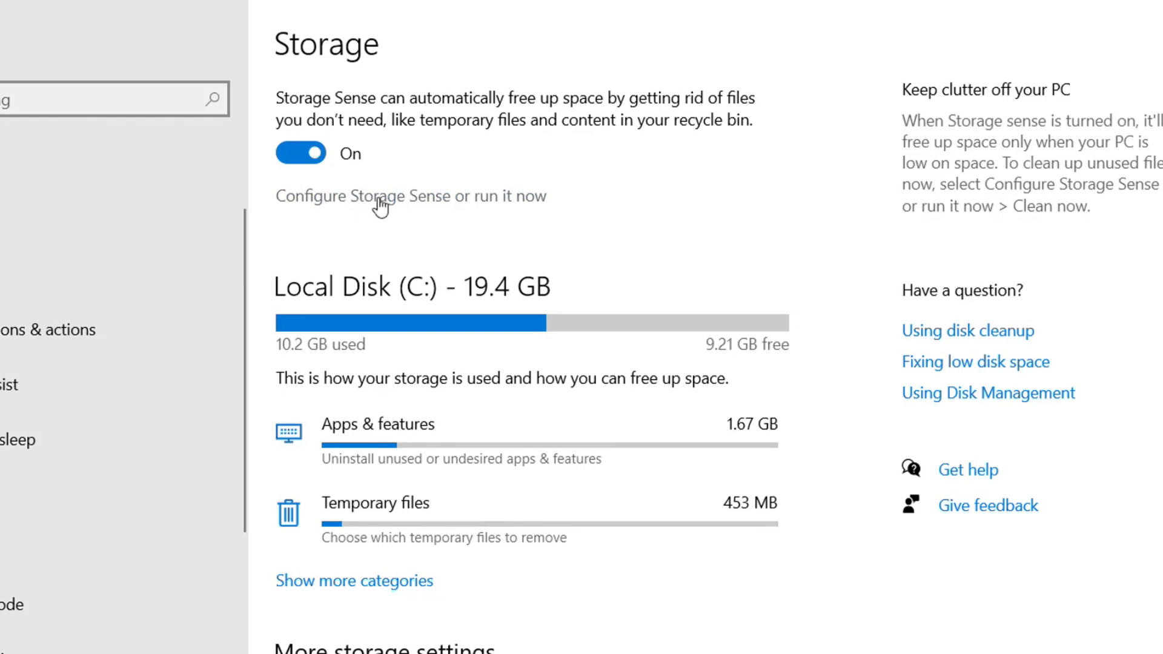
Step: Reach the Configure Storage Sense page, keeping the 'During low free disk space' schedule
{"action": "left_click", "coordinate": [408, 196]}
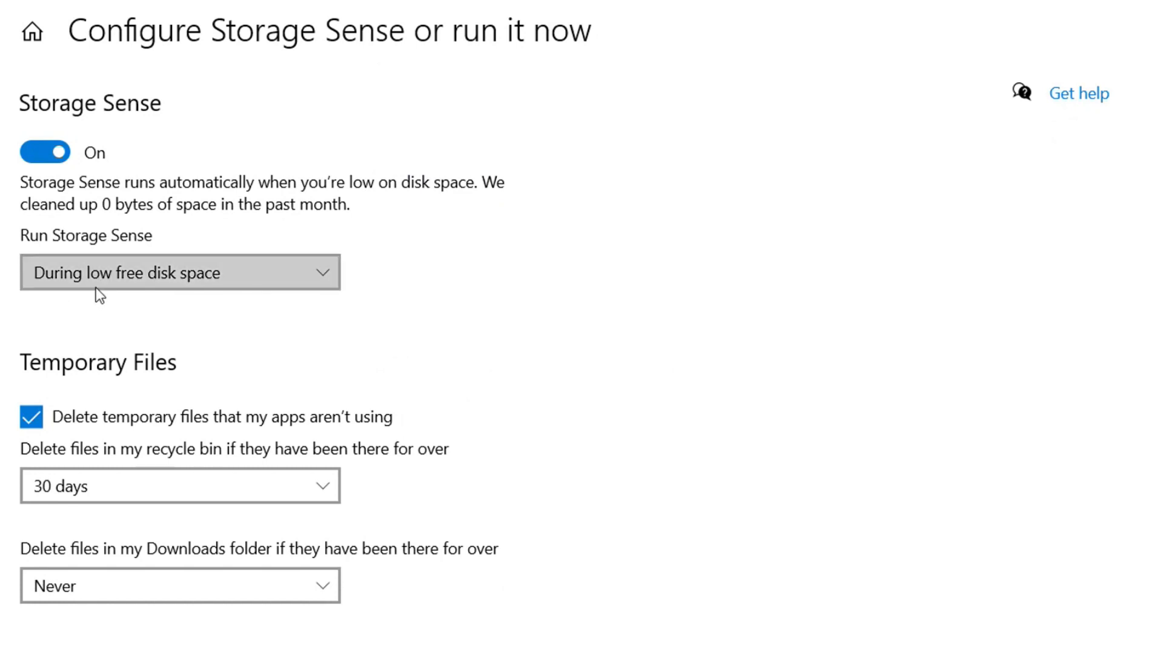
{"action": "left_click", "coordinate": [179, 272]}
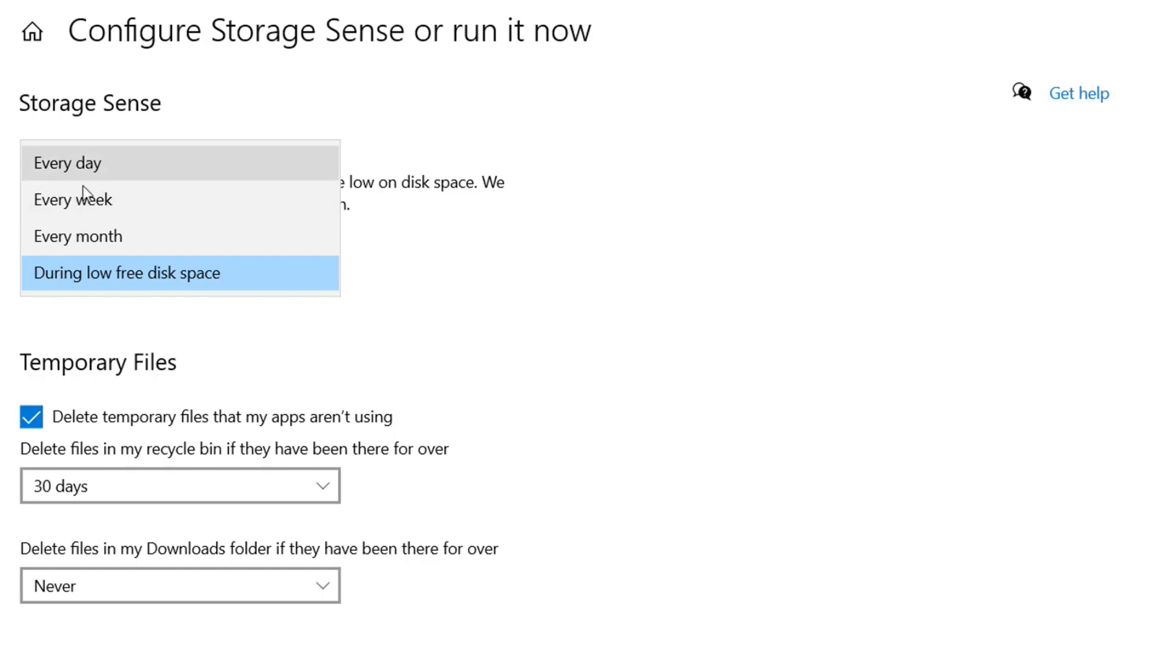
{"action": "mouse_move", "coordinate": [130, 177]}
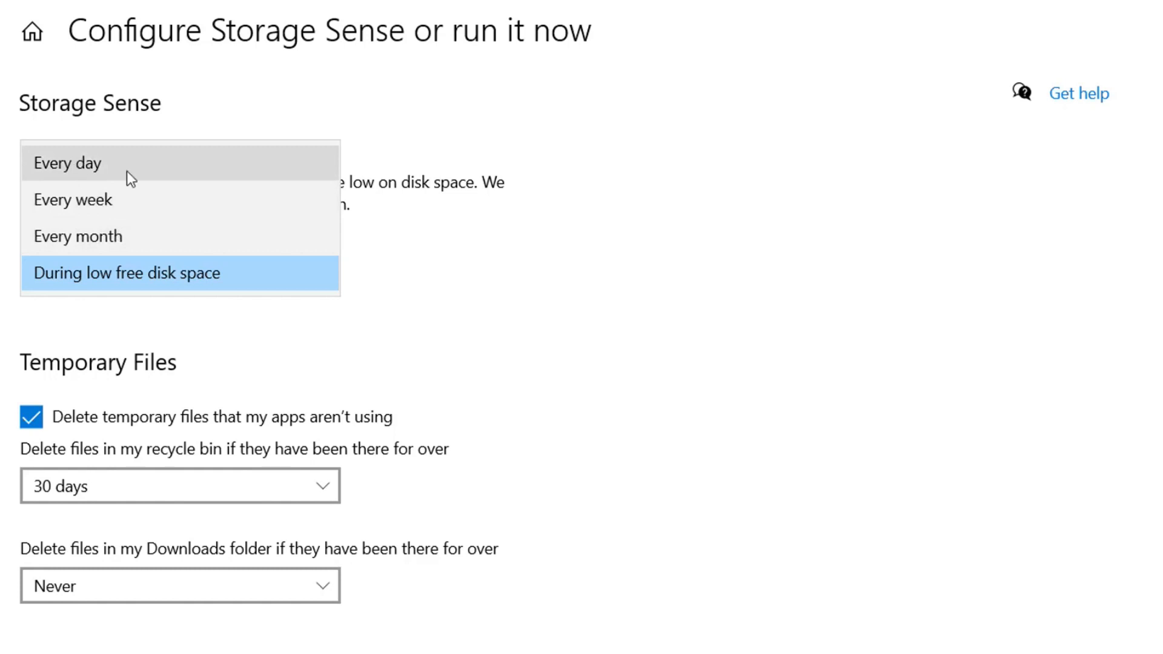
{"action": "mouse_move", "coordinate": [133, 272]}
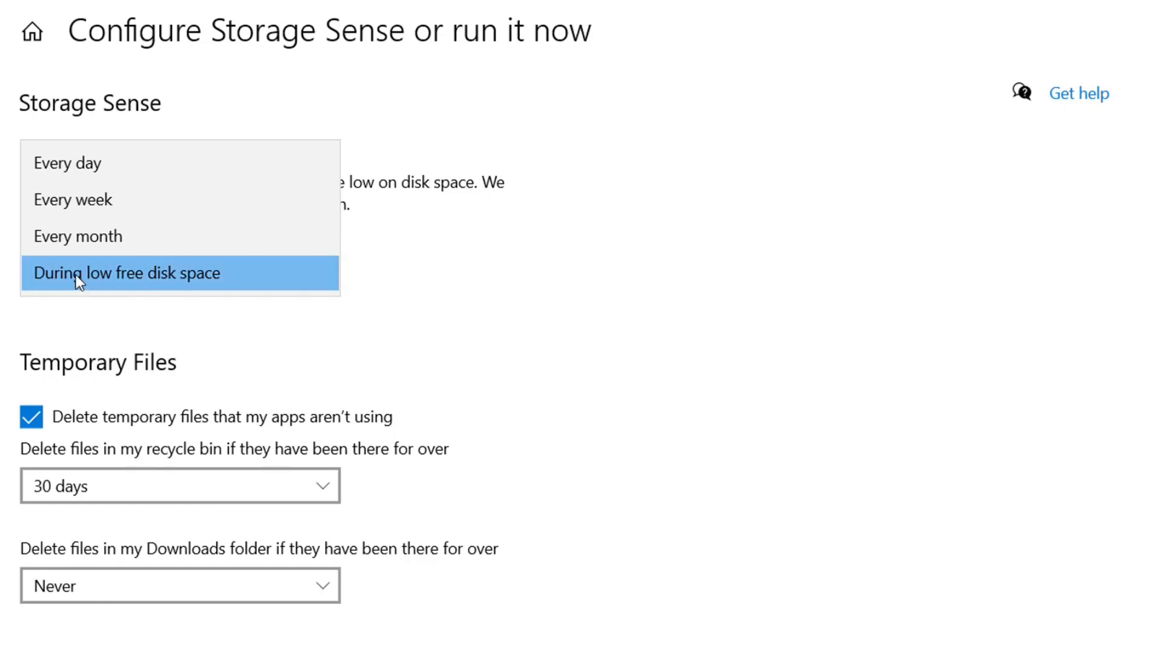
{"action": "left_click", "coordinate": [127, 273]}
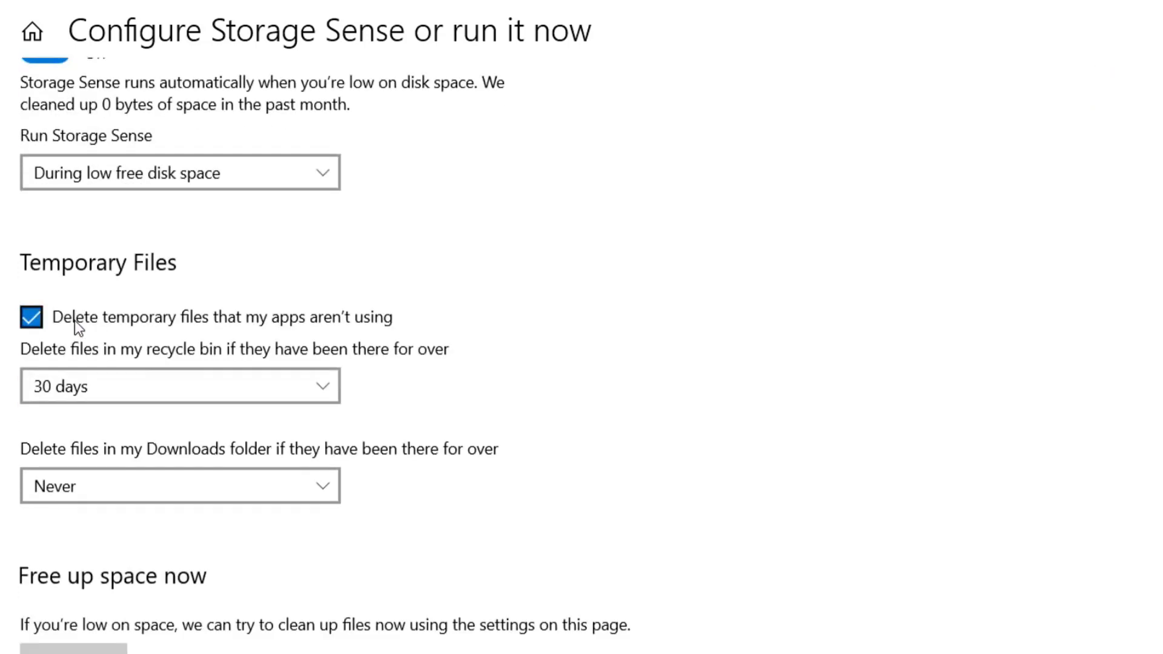
{"action": "mouse_move", "coordinate": [115, 356]}
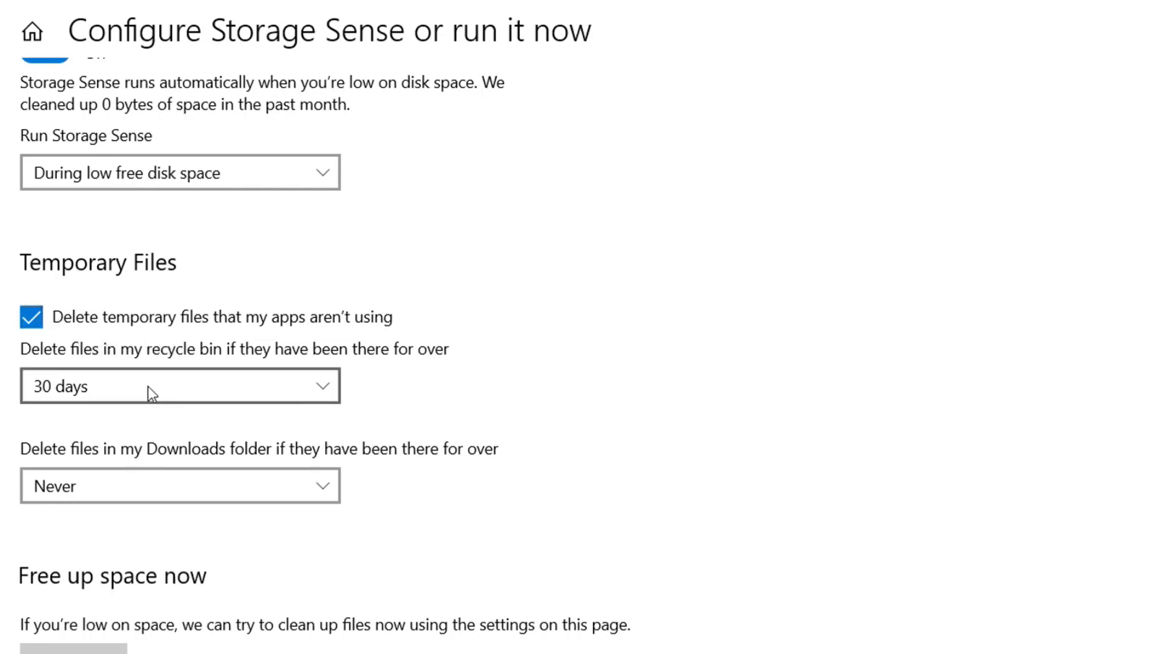
Step: Review the recycle bin age (left at 30 days) and set Downloads deletion to 14 days
{"action": "left_click", "coordinate": [179, 385]}
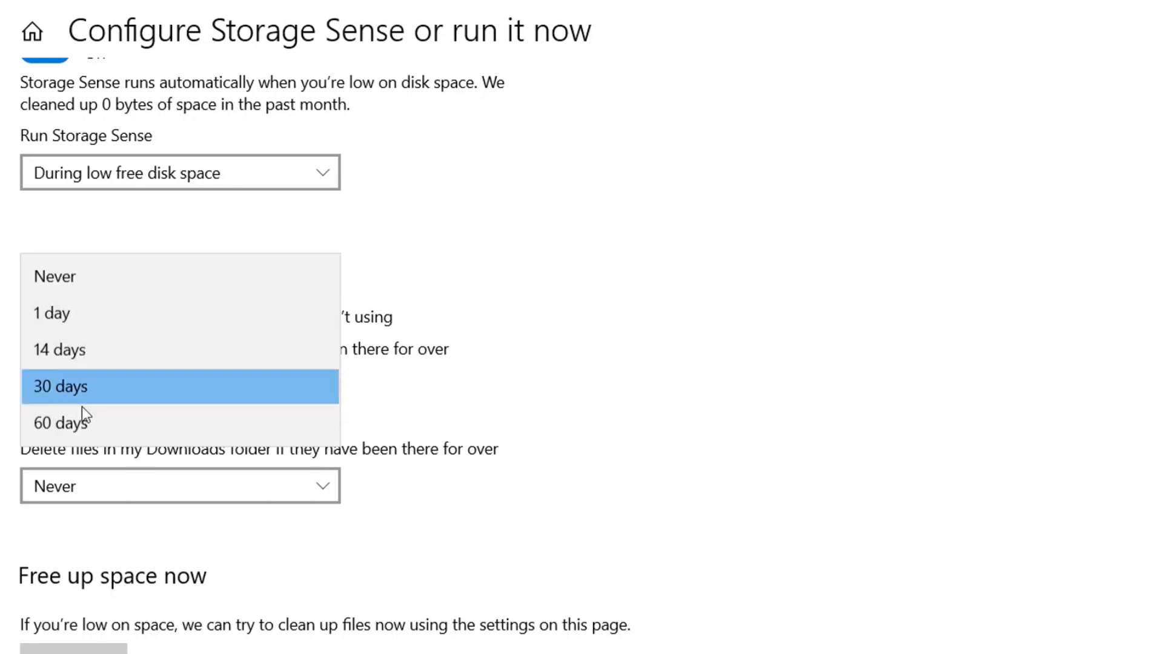
{"action": "left_click", "coordinate": [61, 385]}
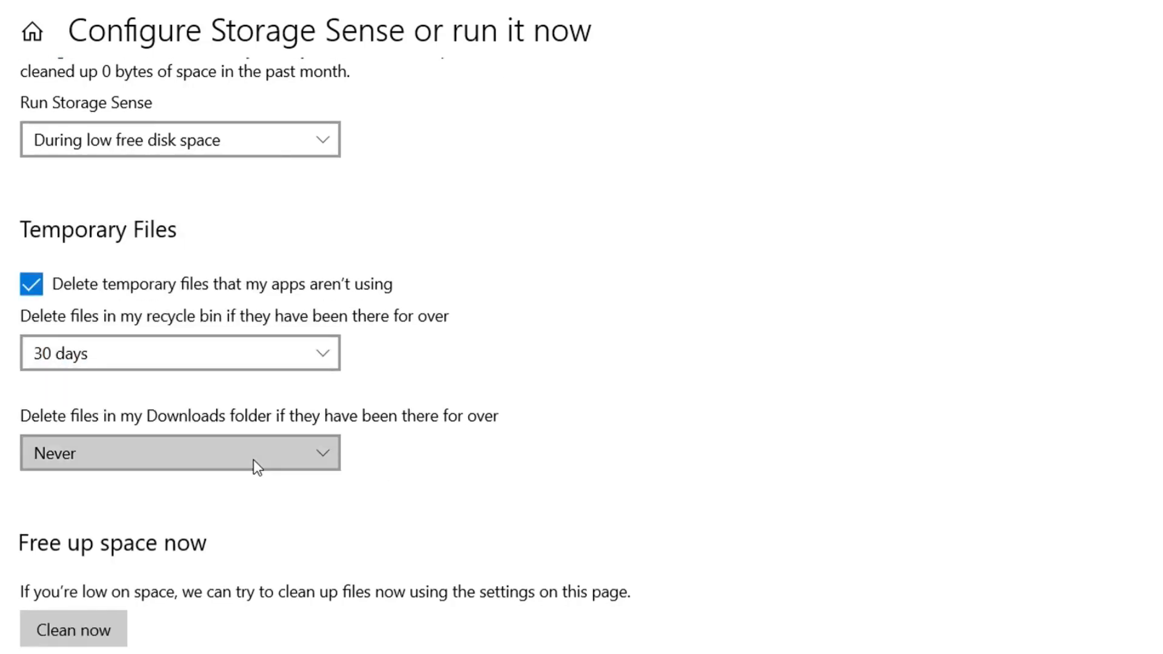
{"action": "left_click", "coordinate": [179, 452]}
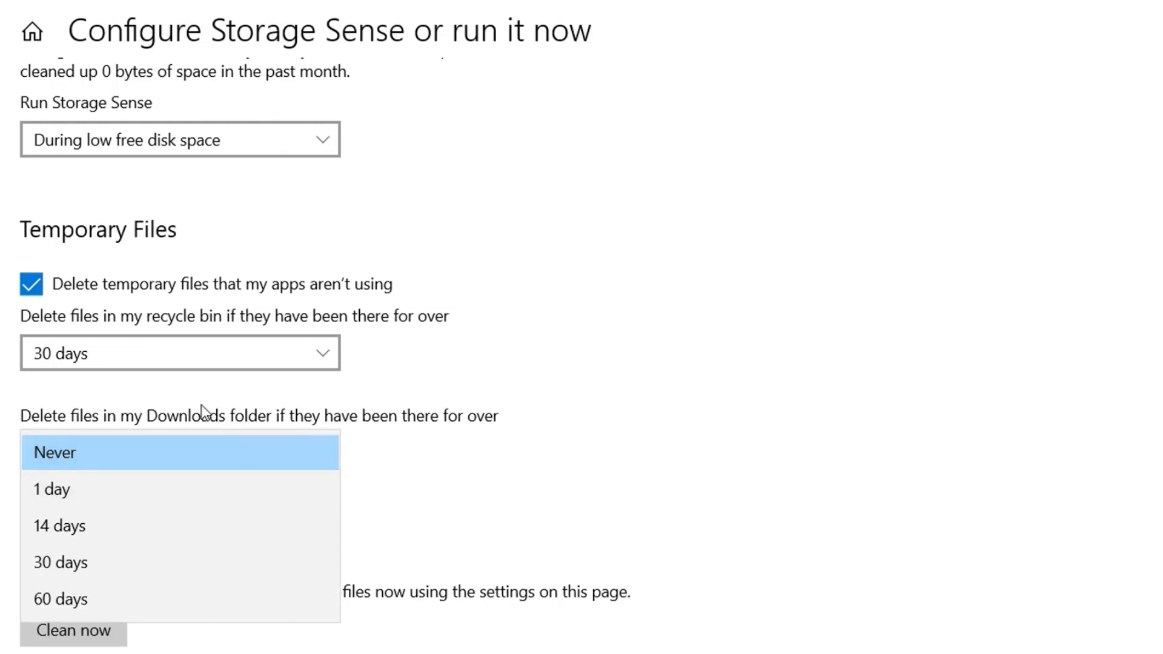
{"action": "mouse_move", "coordinate": [104, 489]}
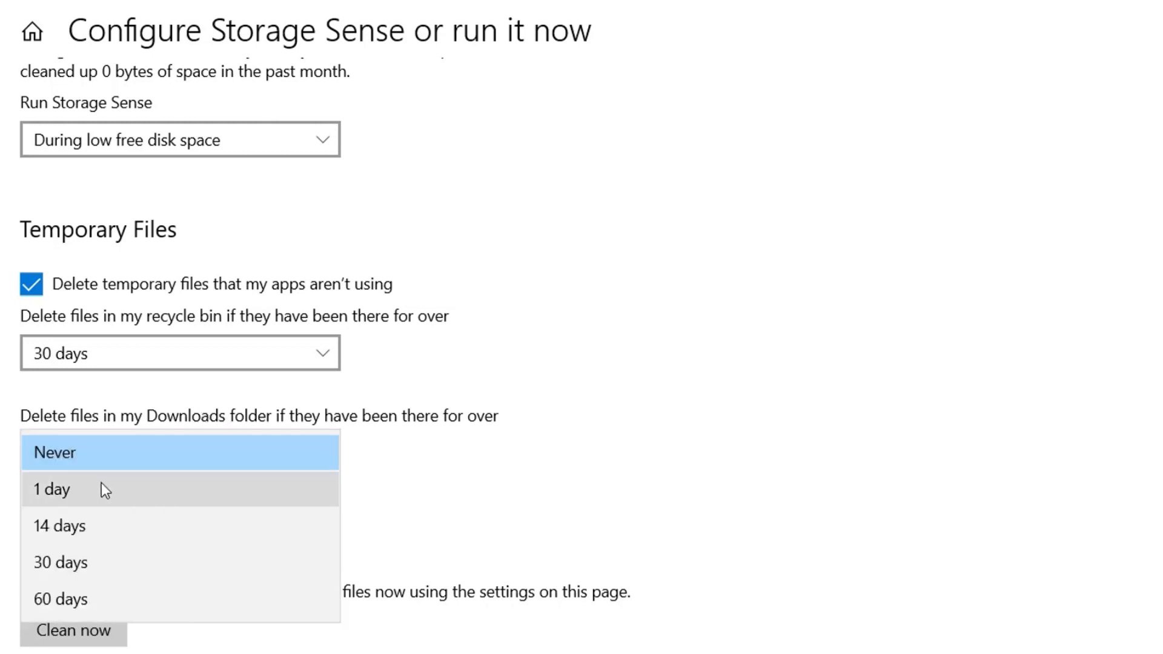
{"action": "mouse_move", "coordinate": [59, 524]}
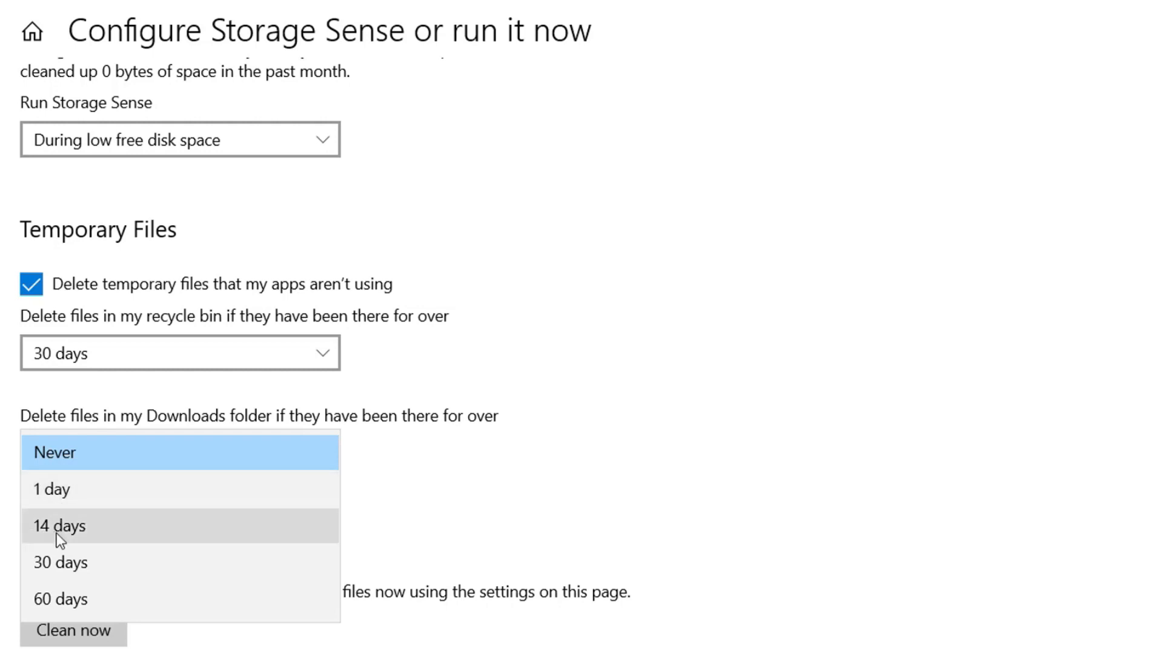
{"action": "left_click", "coordinate": [60, 524]}
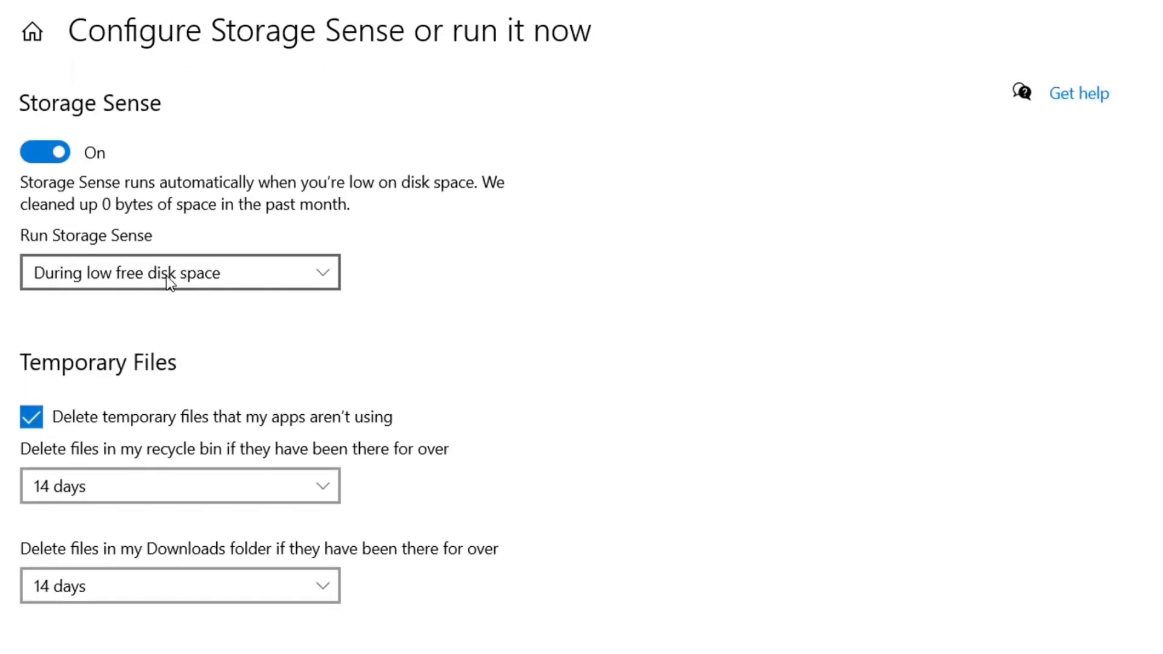
Step: Schedule Storage Sense to run every week and start a cleanup with these settings
{"action": "left_click", "coordinate": [180, 273]}
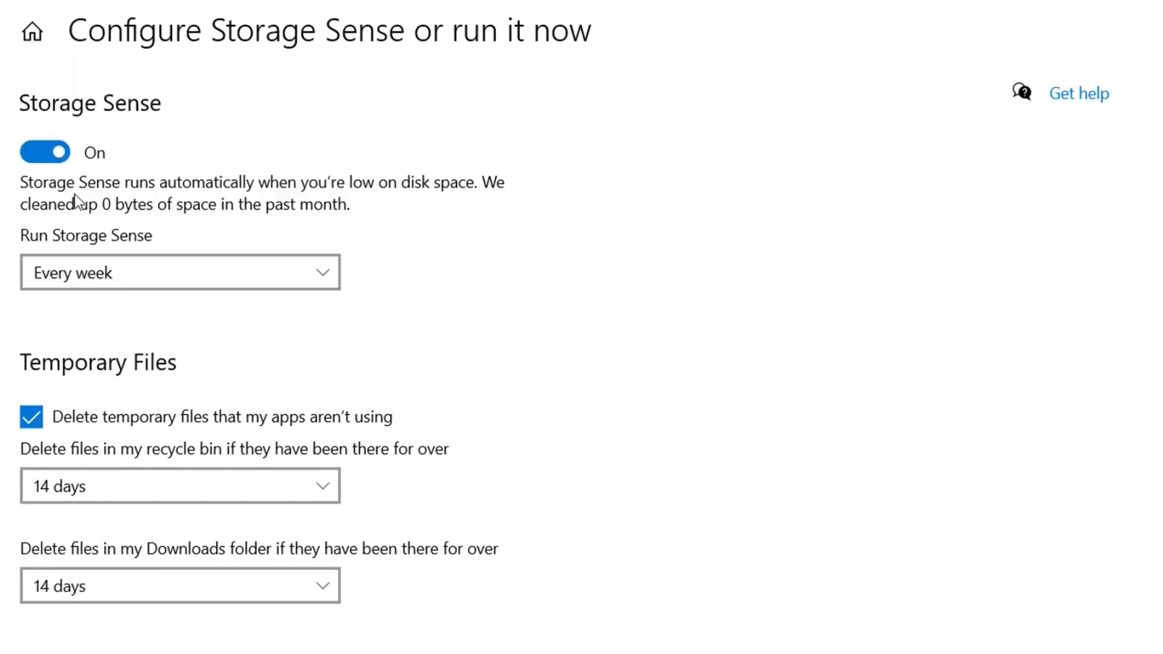
{"action": "scroll", "scroll_direction": "down", "scroll_amount": 3}
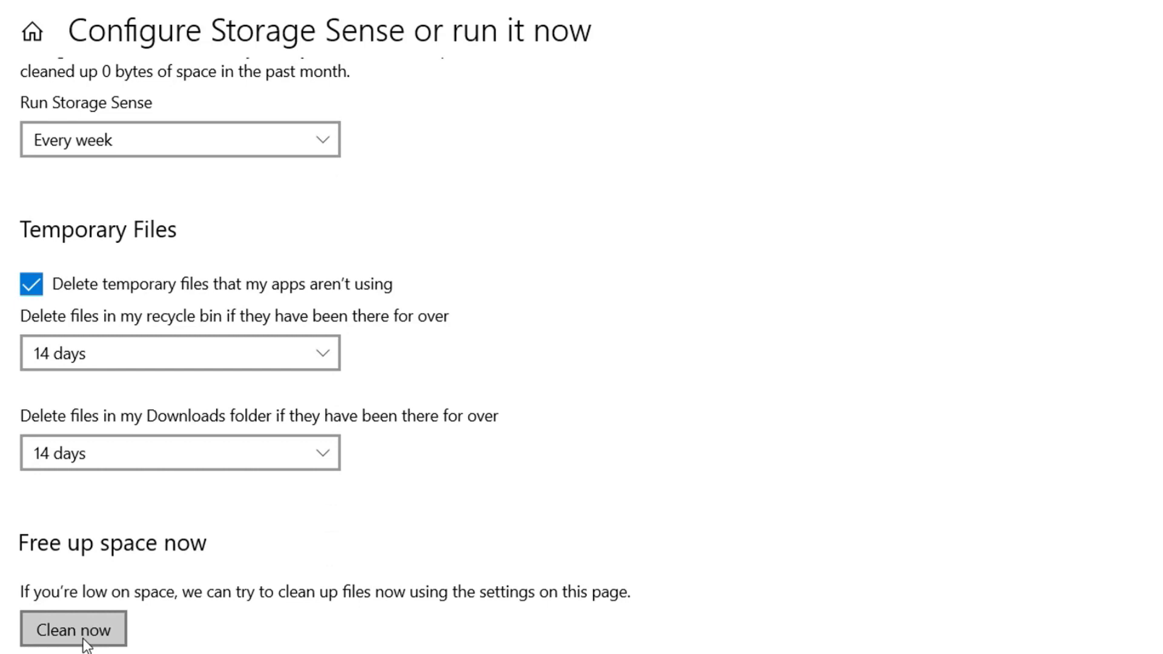
{"action": "left_click", "coordinate": [73, 629]}
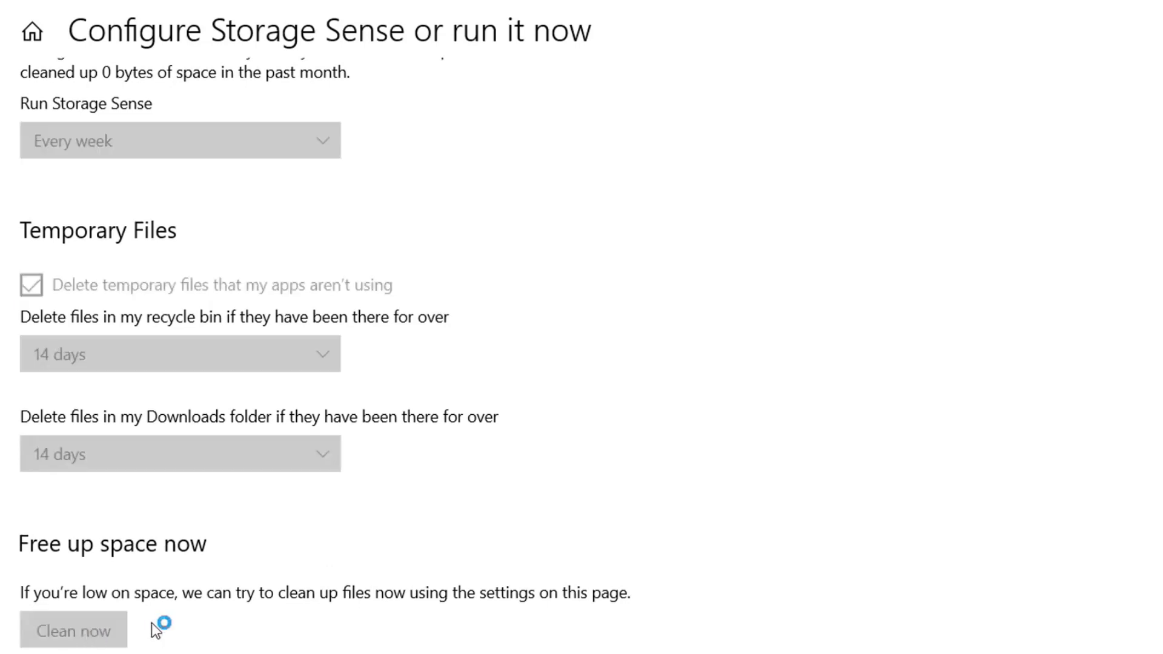
Step: Run Clean now so Storage Sense reports 60.0 MB freed in the past month
{"action": "left_click", "coordinate": [73, 629]}
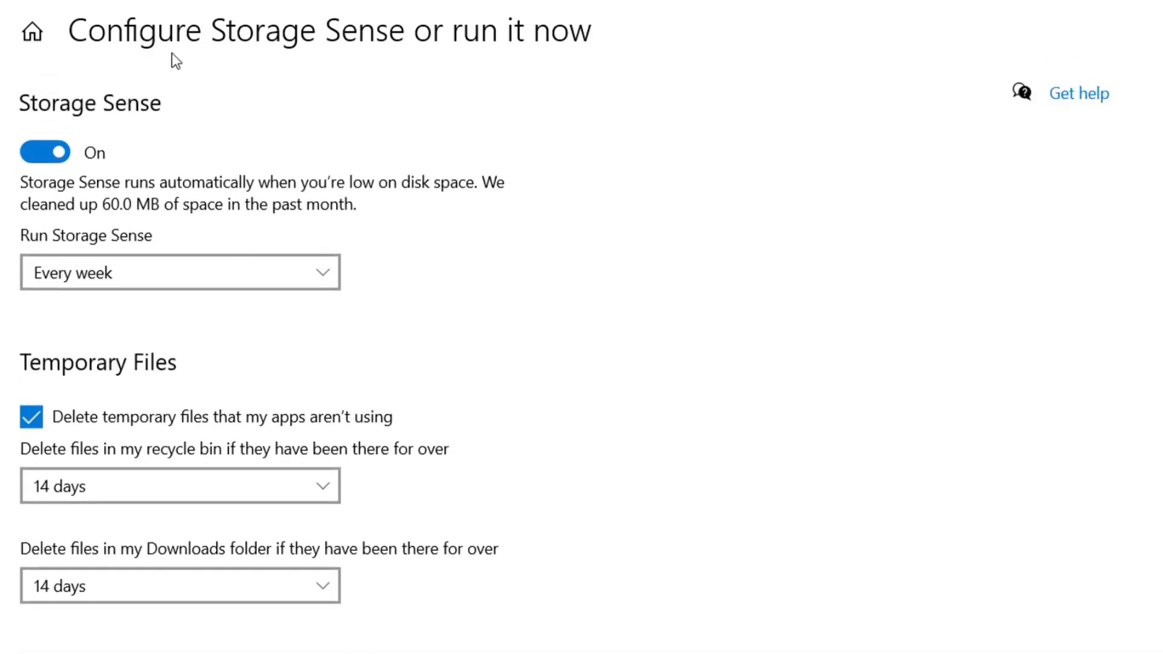
{"action": "mouse_move", "coordinate": [225, 339]}
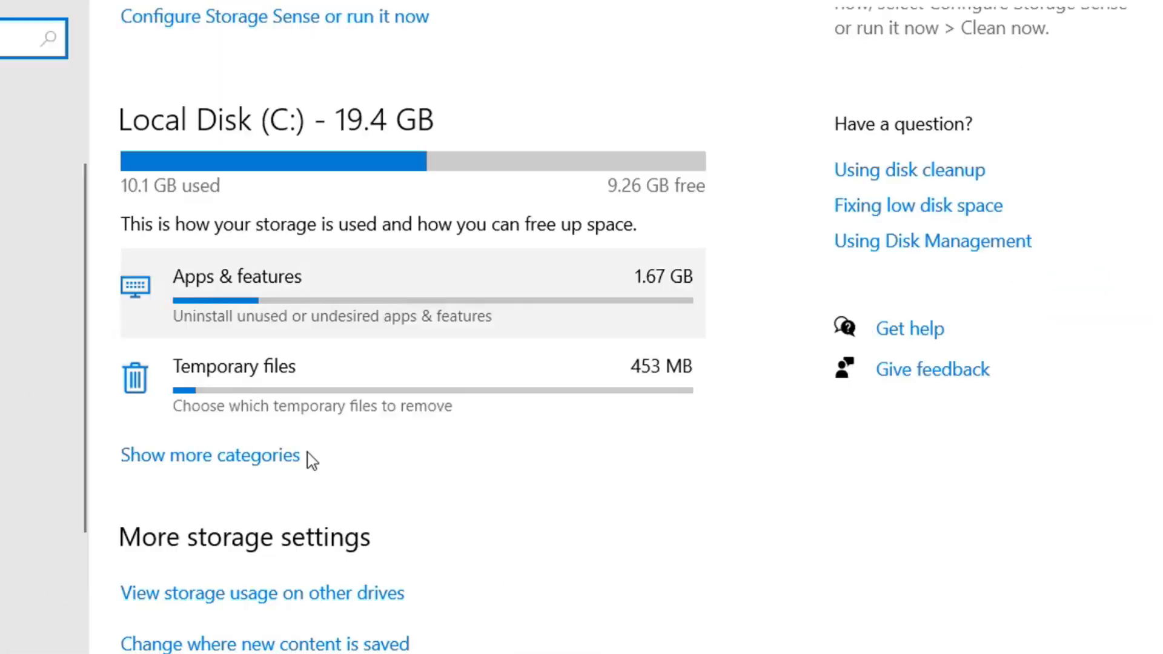
{"action": "mouse_move", "coordinate": [247, 422]}
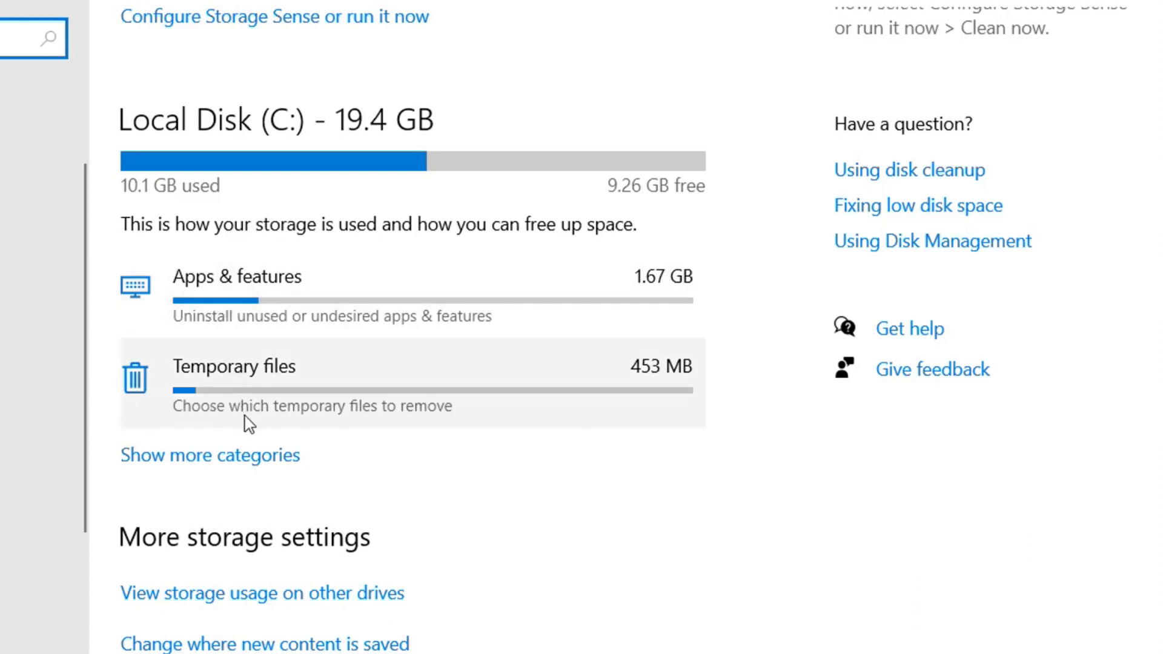
{"action": "mouse_move", "coordinate": [246, 398]}
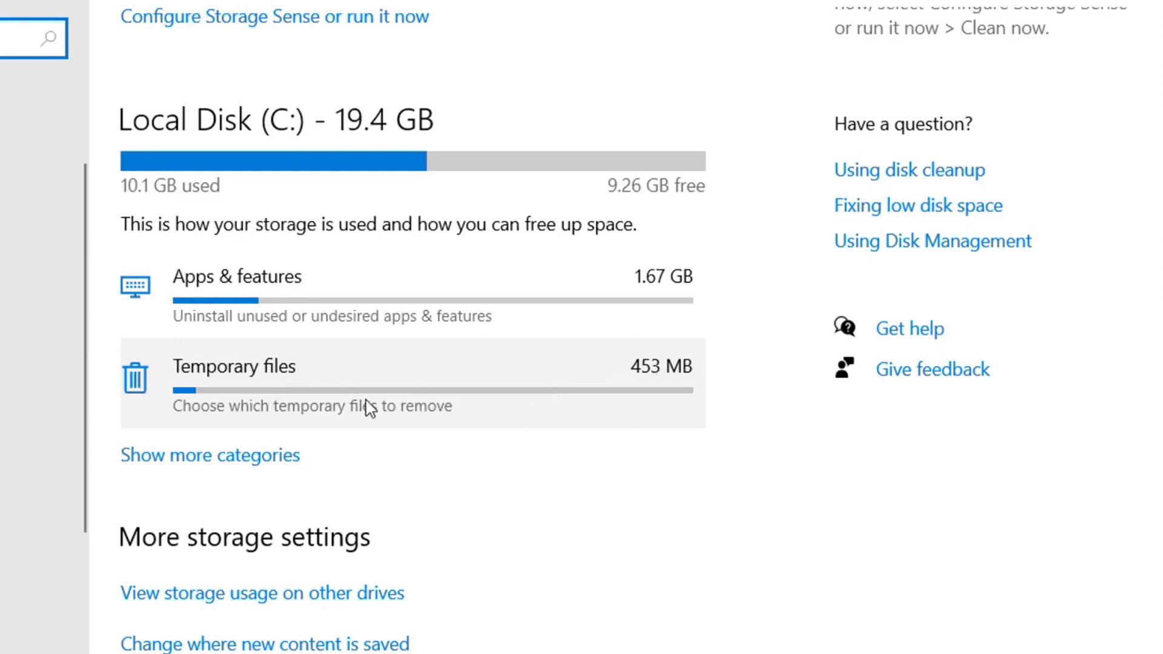
{"action": "mouse_move", "coordinate": [219, 475]}
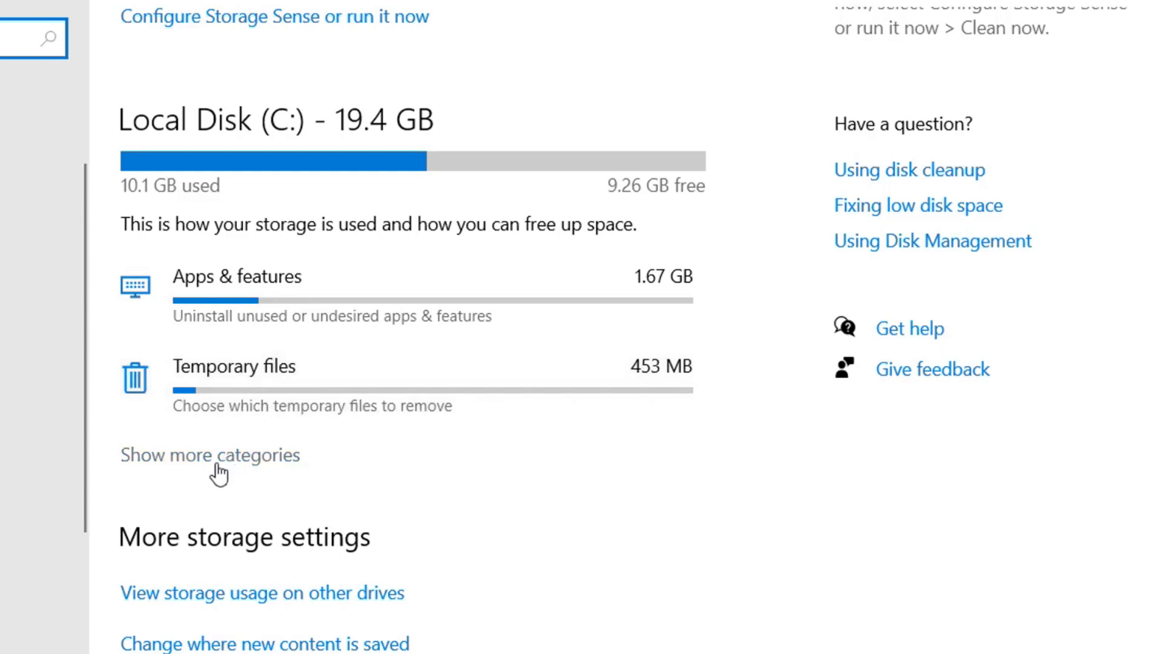
Step: Show all storage categories for Local Disk (C:) and enter the Temporary files list
{"action": "left_click", "coordinate": [209, 455]}
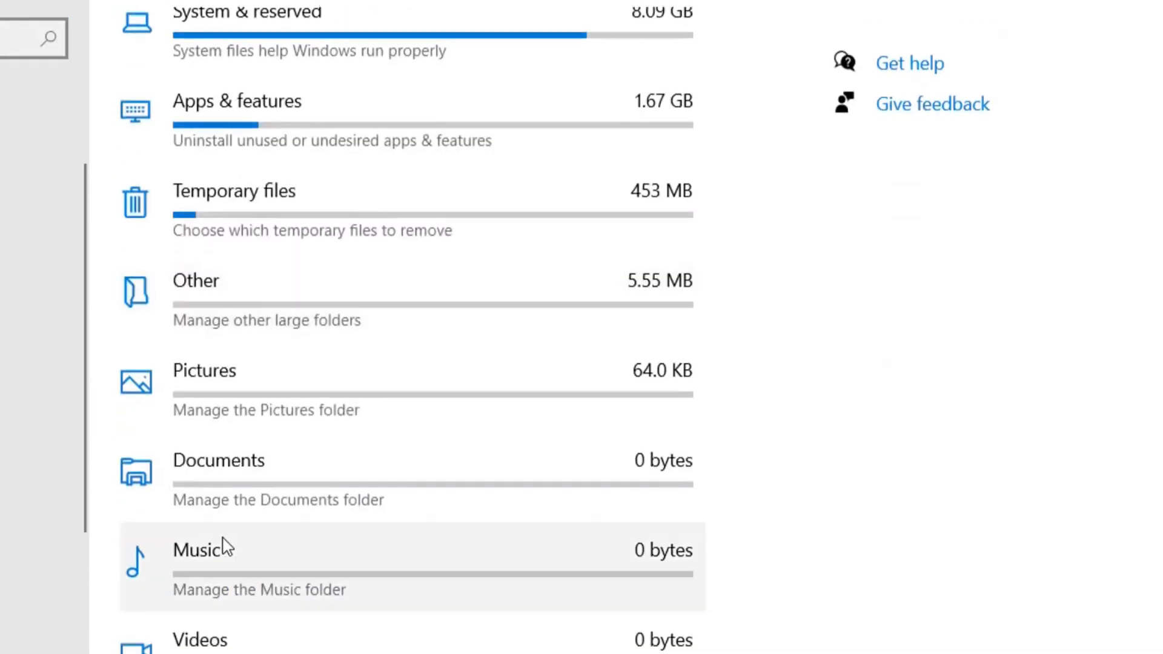
{"action": "mouse_move", "coordinate": [288, 450]}
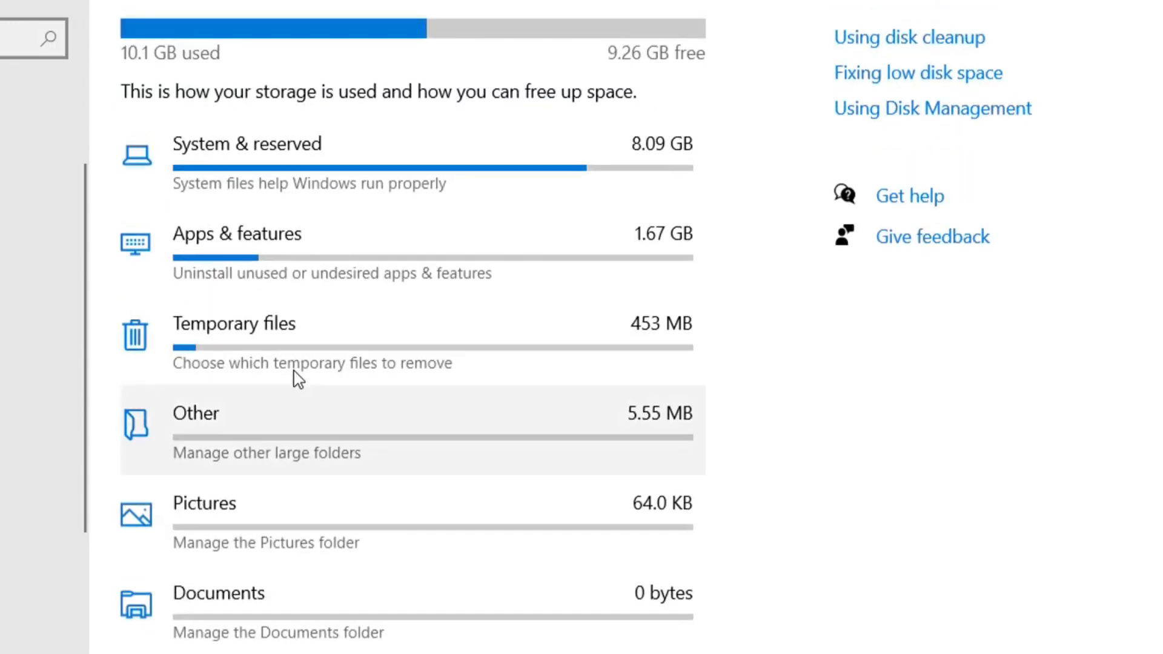
{"action": "mouse_move", "coordinate": [531, 370]}
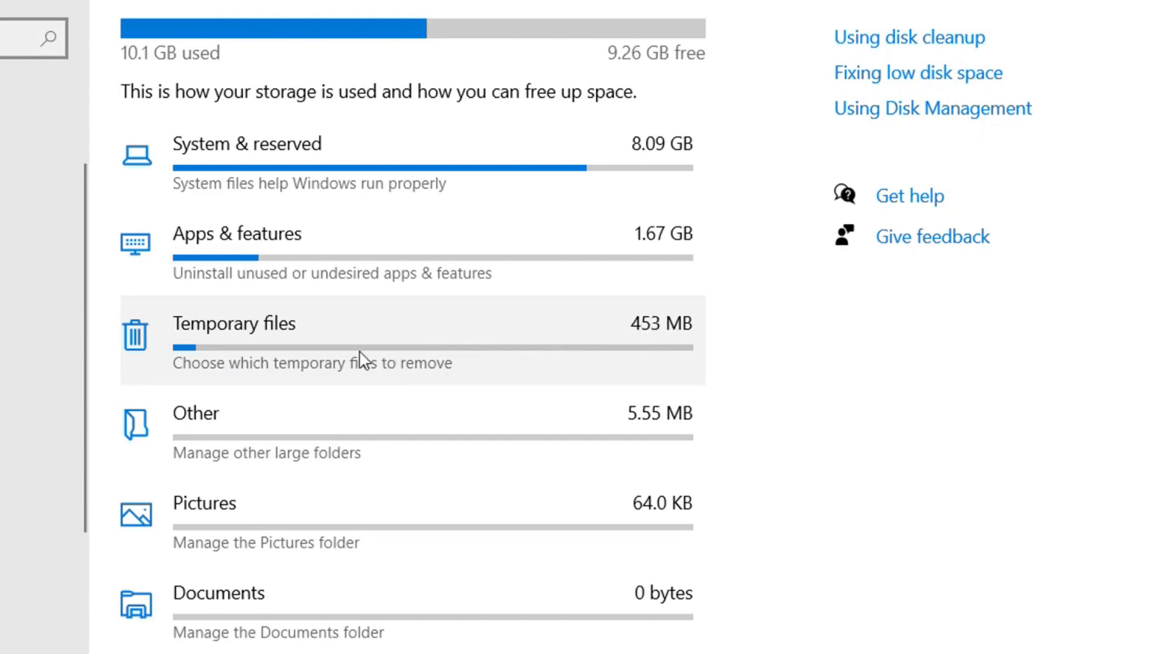
{"action": "left_click", "coordinate": [234, 323]}
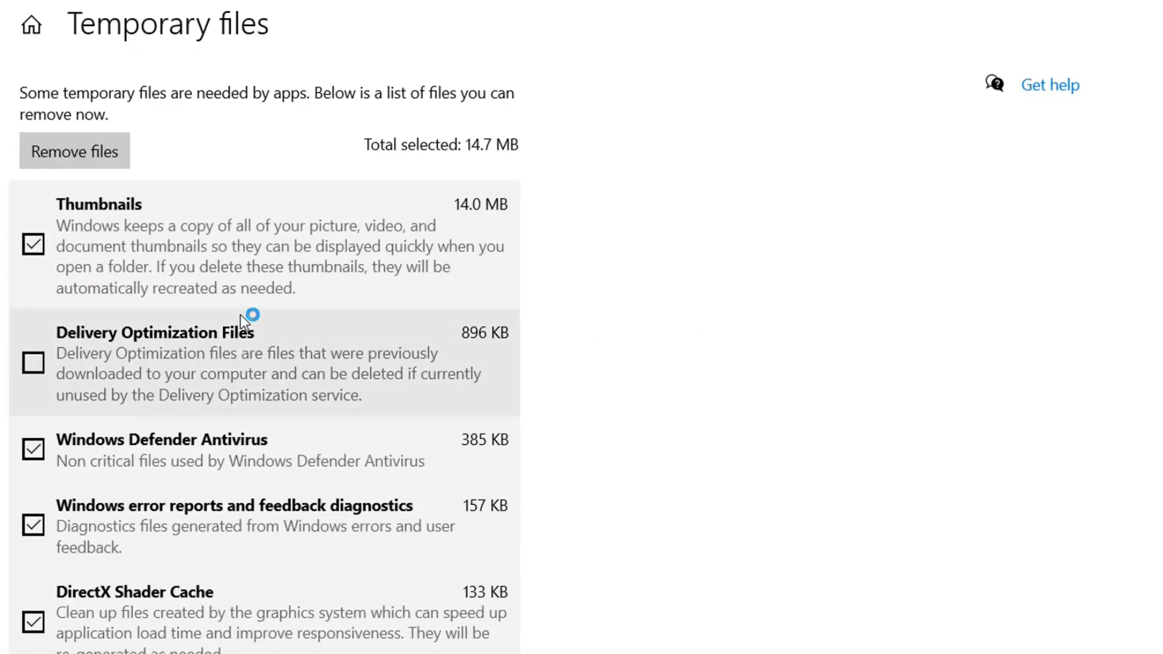
Step: Review the checked temporary files and remove the selected 14.7 MB
{"action": "scroll", "scroll_direction": "down", "scroll_amount": 3}
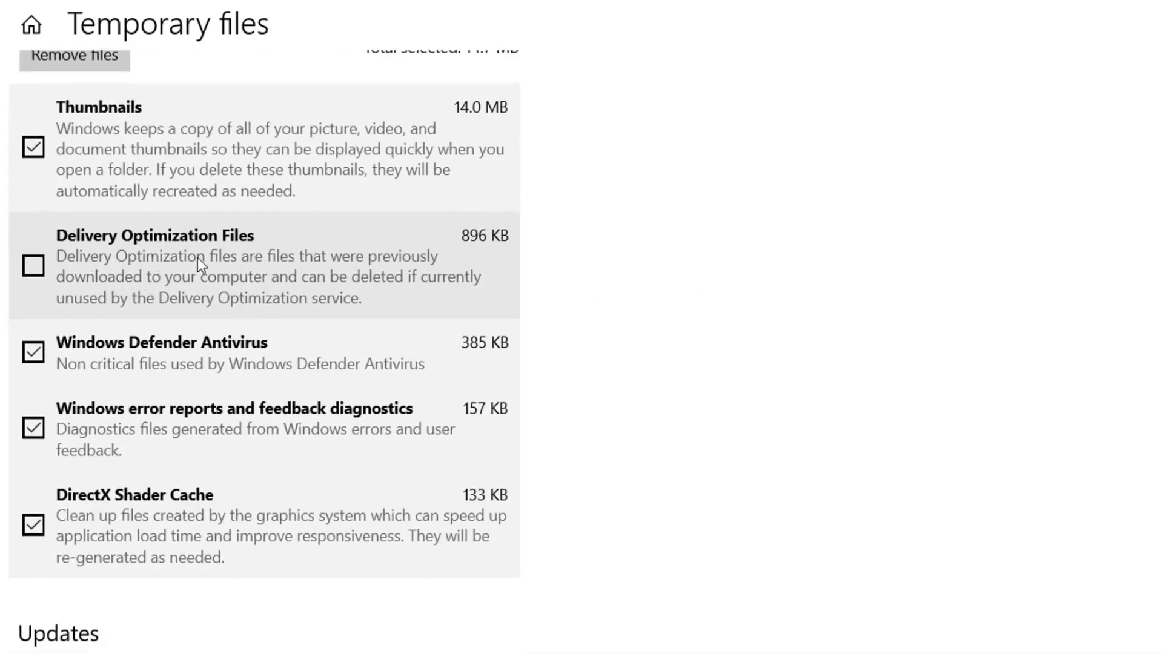
{"action": "scroll", "scroll_direction": "down", "scroll_amount": 3}
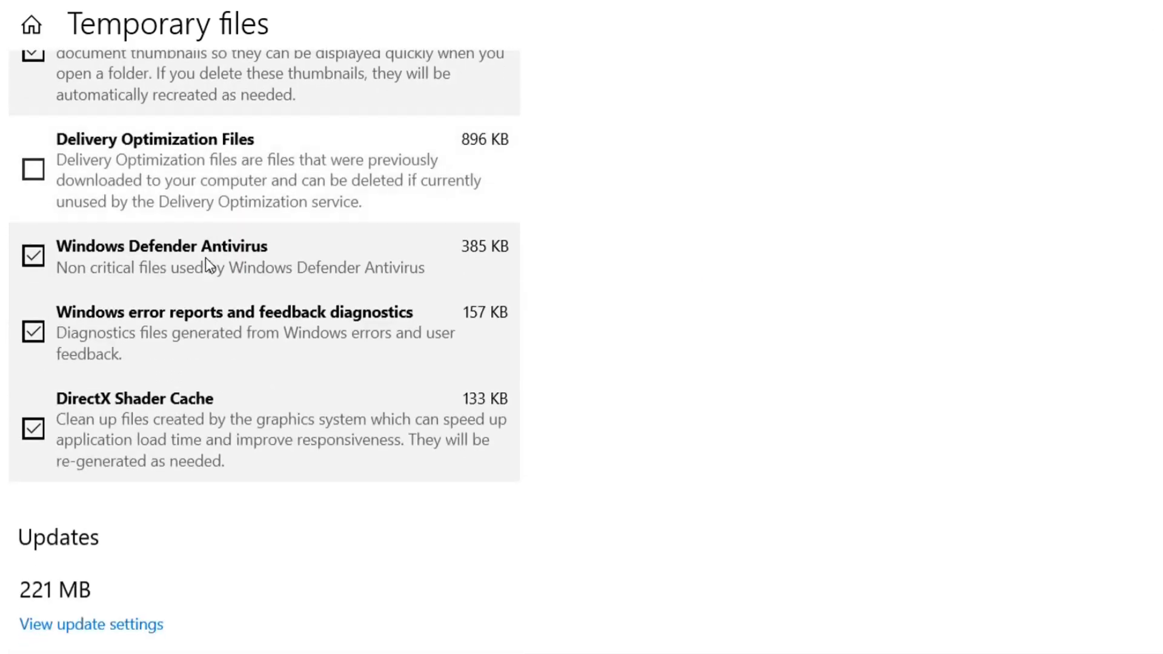
{"action": "scroll", "scroll_direction": "up", "scroll_amount": 3}
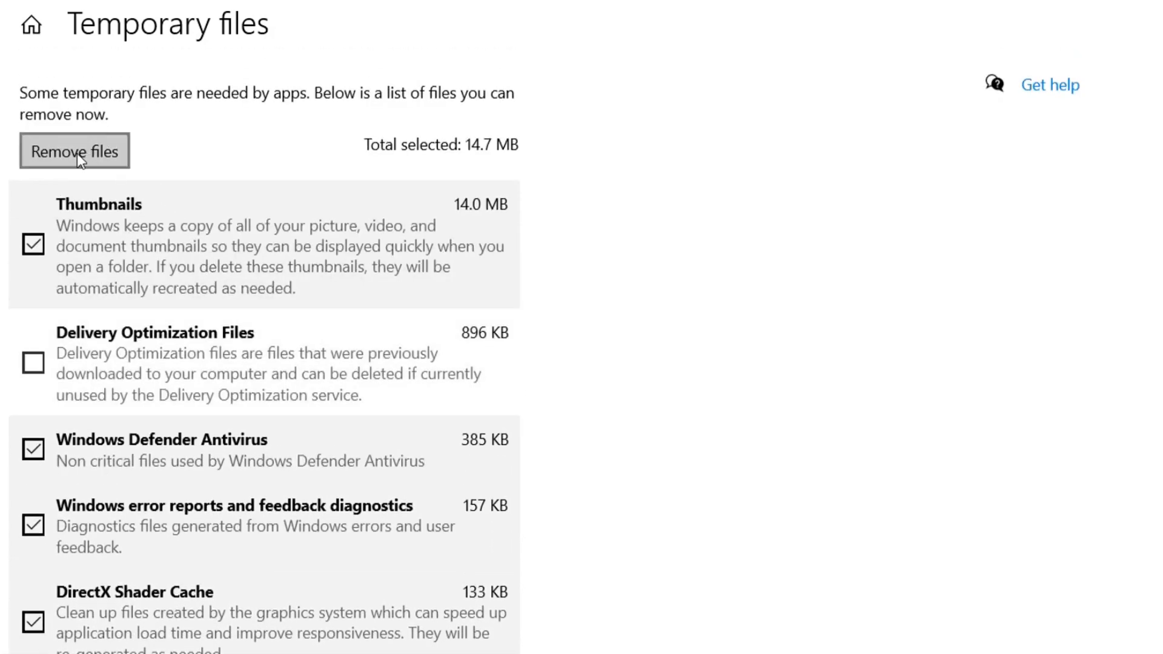
{"action": "left_click", "coordinate": [73, 152]}
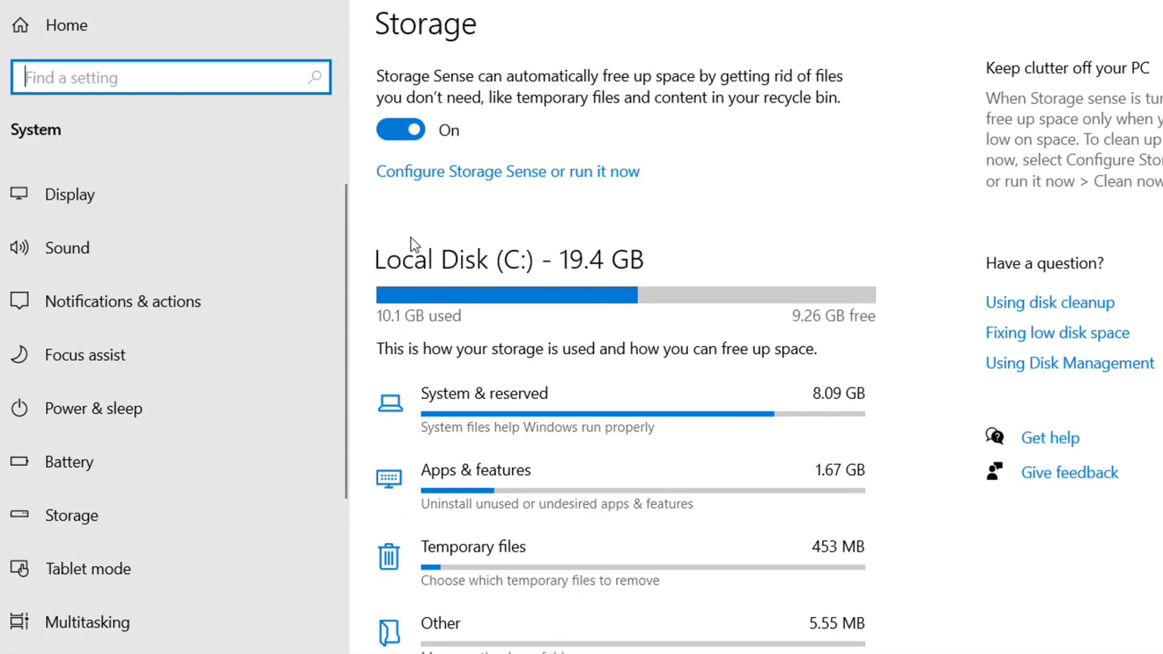
{"action": "mouse_move", "coordinate": [315, 268]}
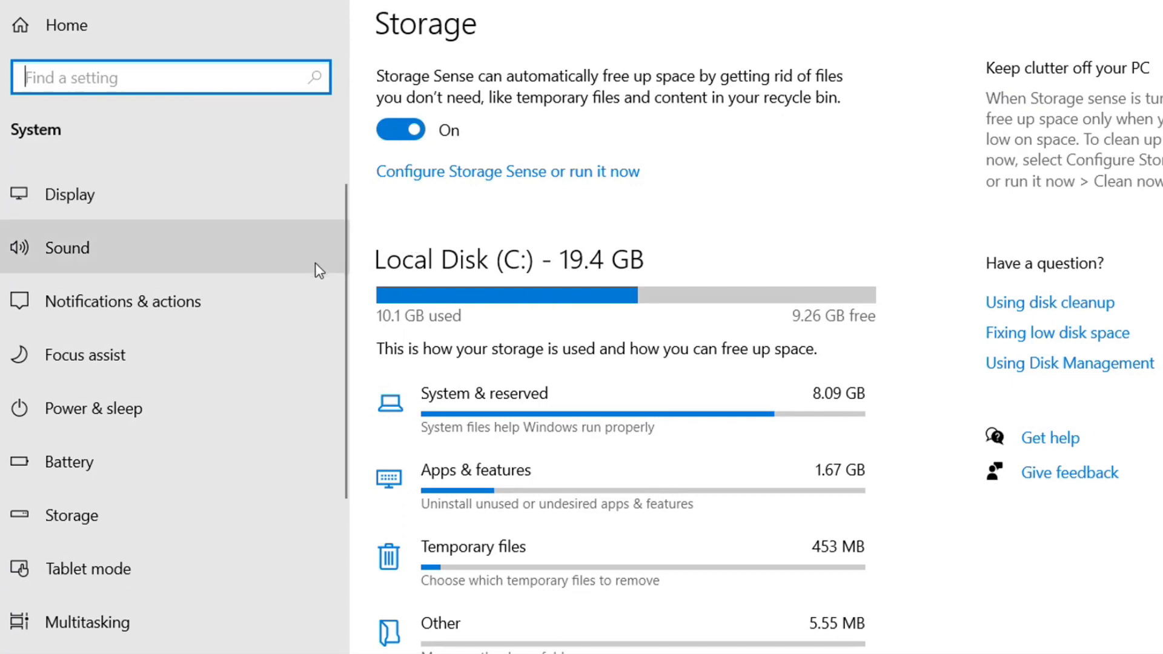